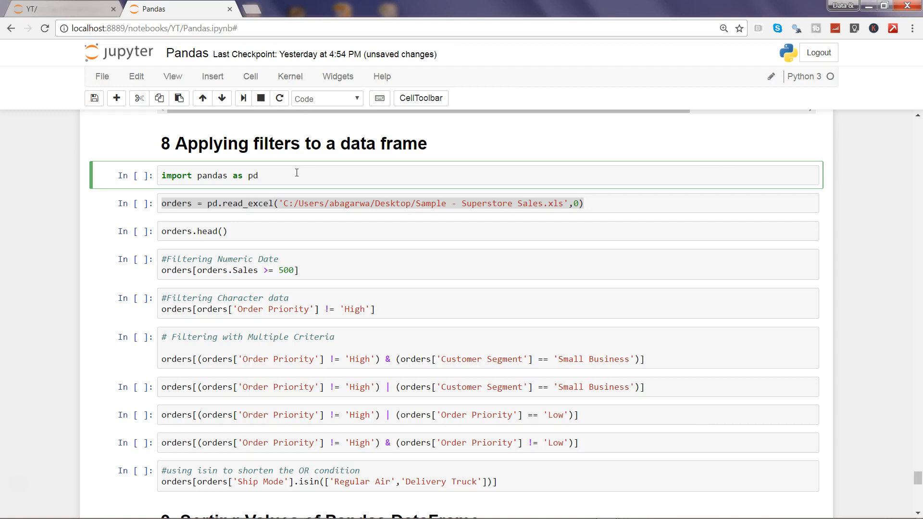
Step: Import pandas as pd and read the Superstore Sales Excel file into orders
click(258, 175)
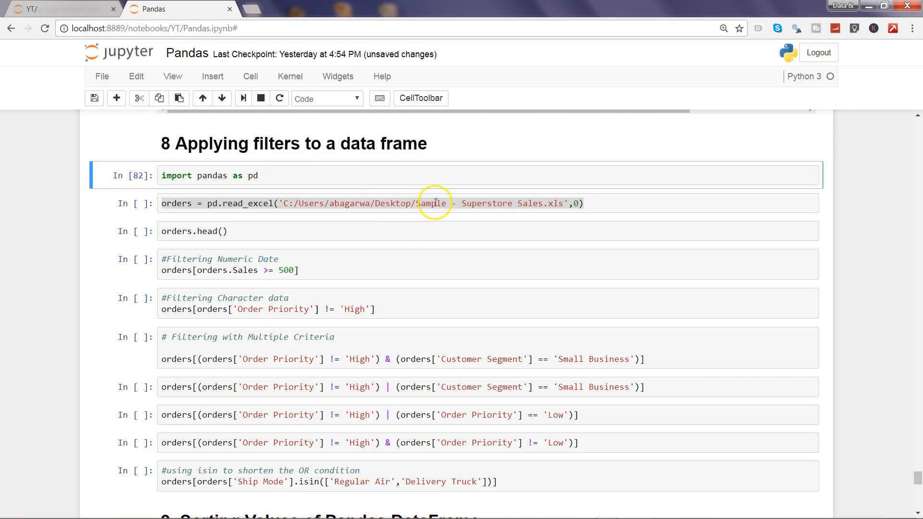
click(433, 203)
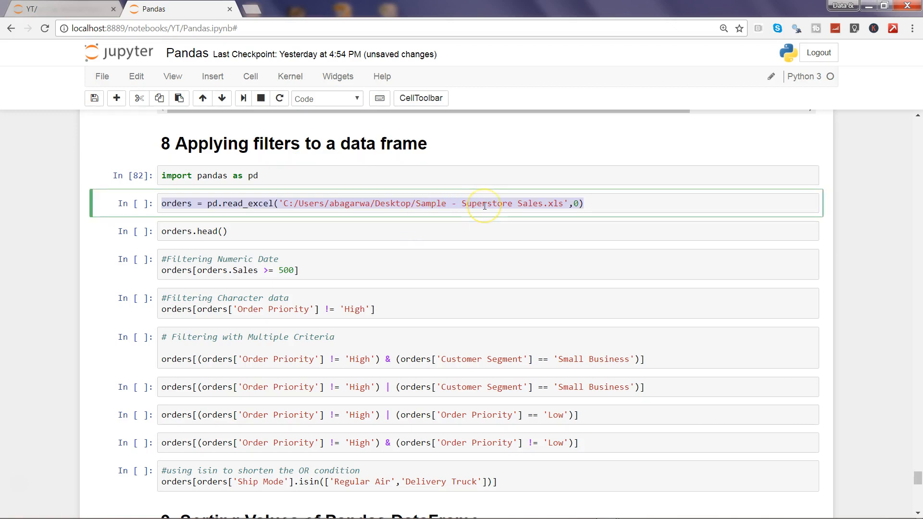
mouse_move(540, 208)
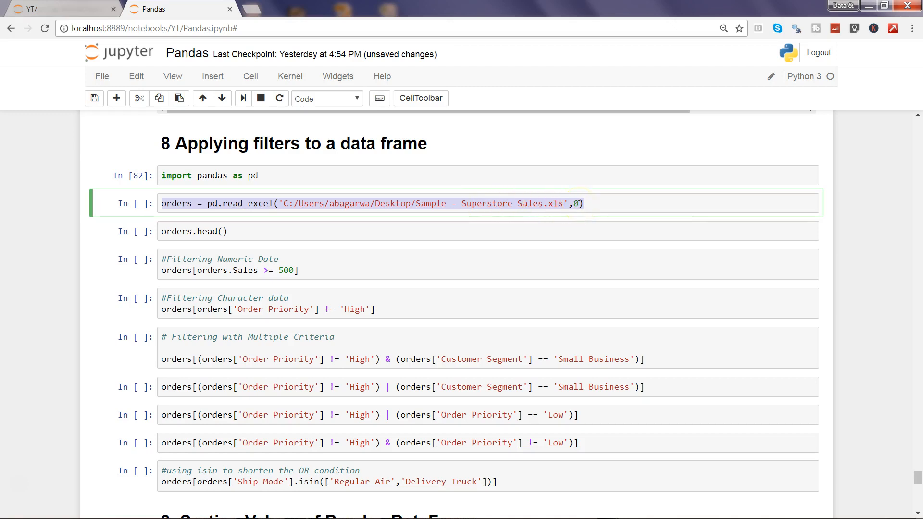
click(579, 203)
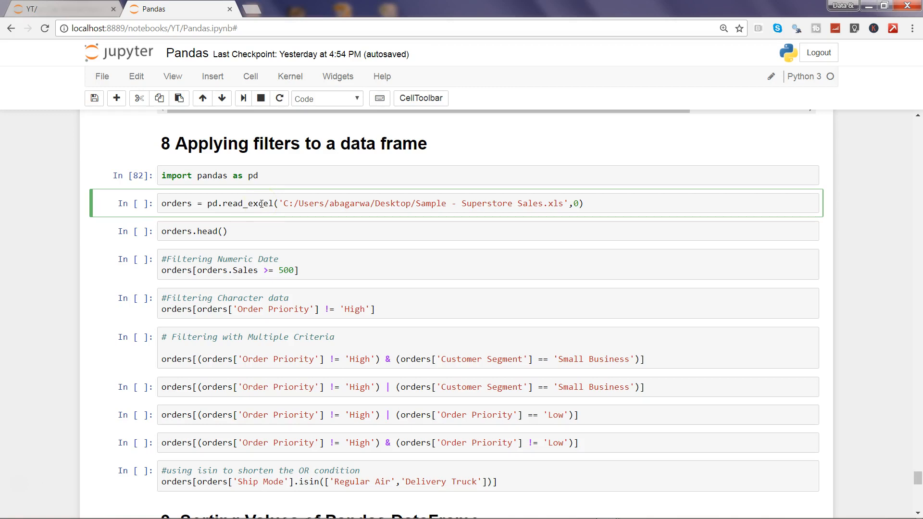
key(shift+enter)
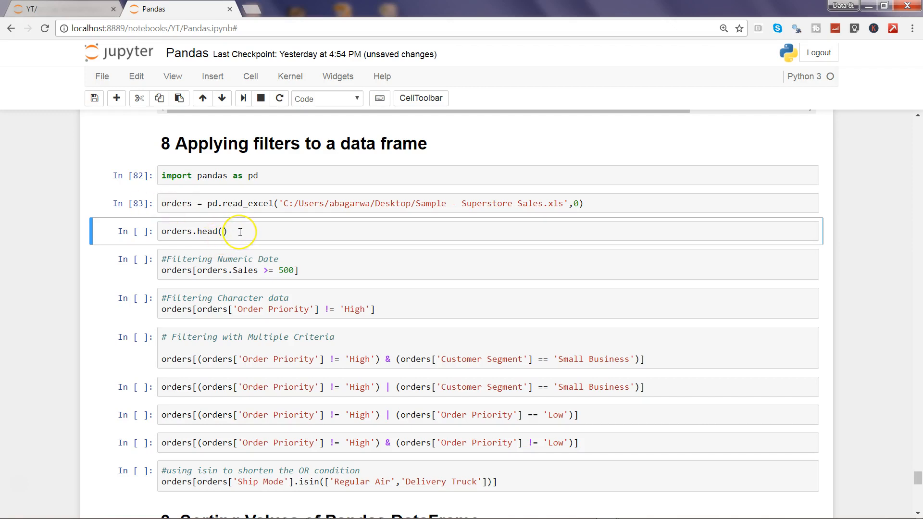
Step: Change orders.head() to show 2 rows
click(227, 231)
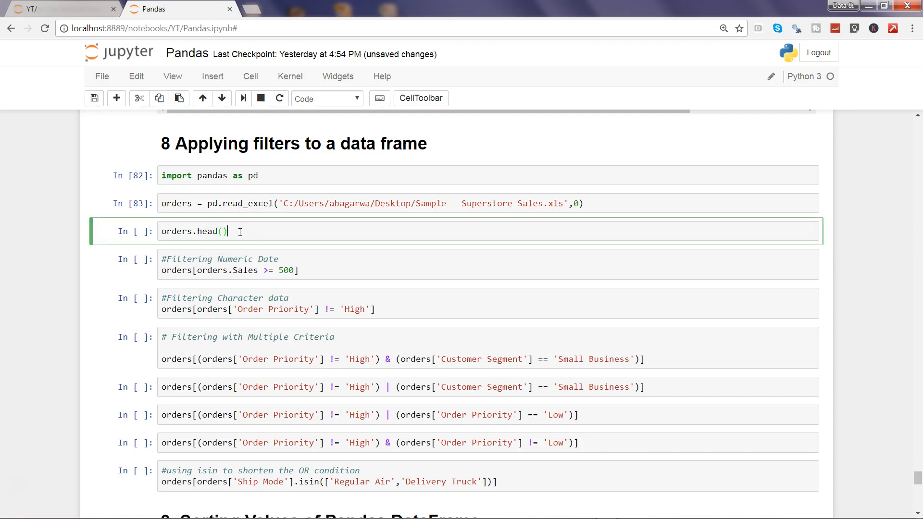
text(2)
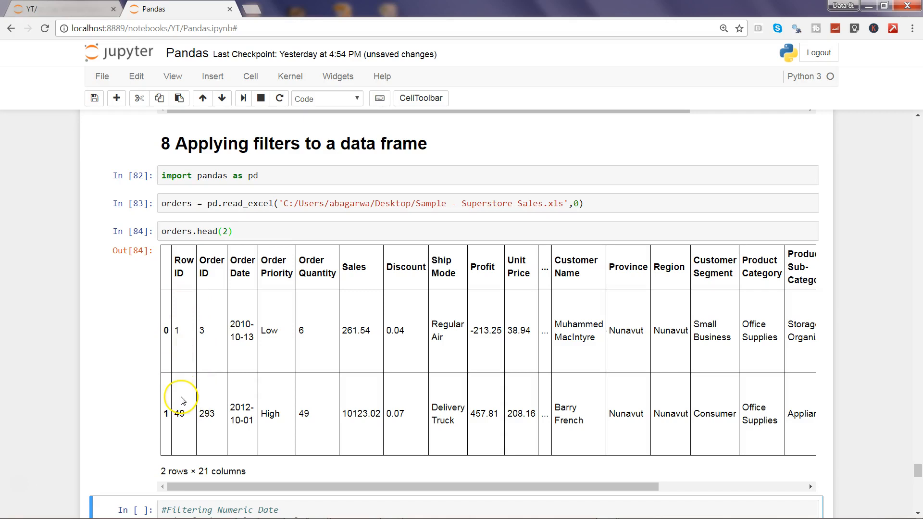
mouse_move(272, 406)
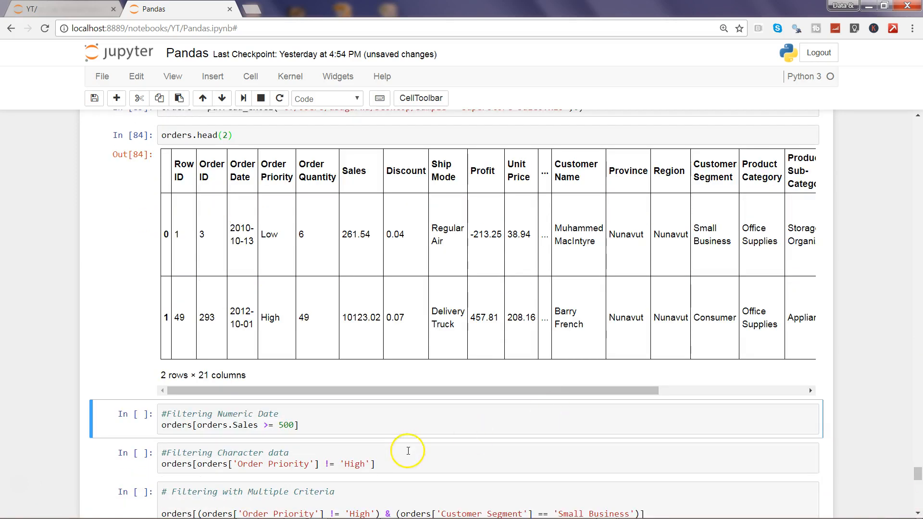
Step: Review the orders[orders.Sales >= 500] filter cell and its Sales output rows
click(171, 425)
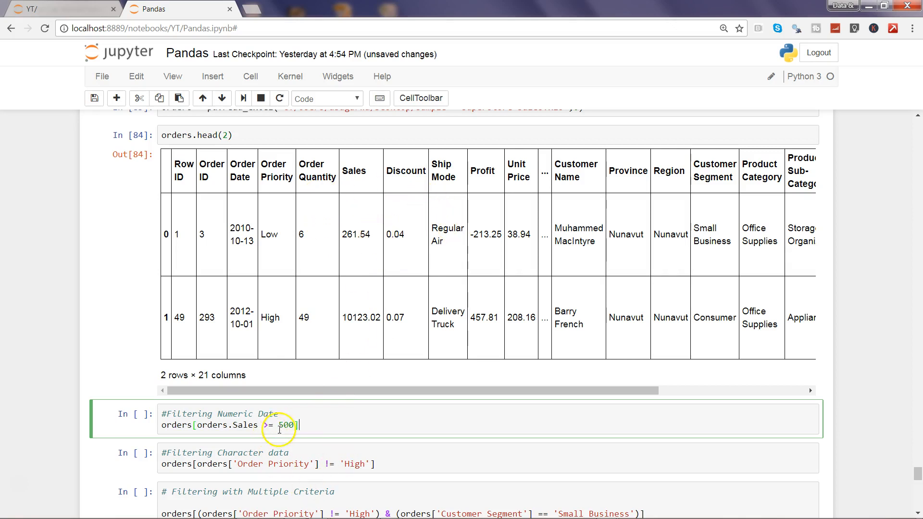
mouse_move(354, 170)
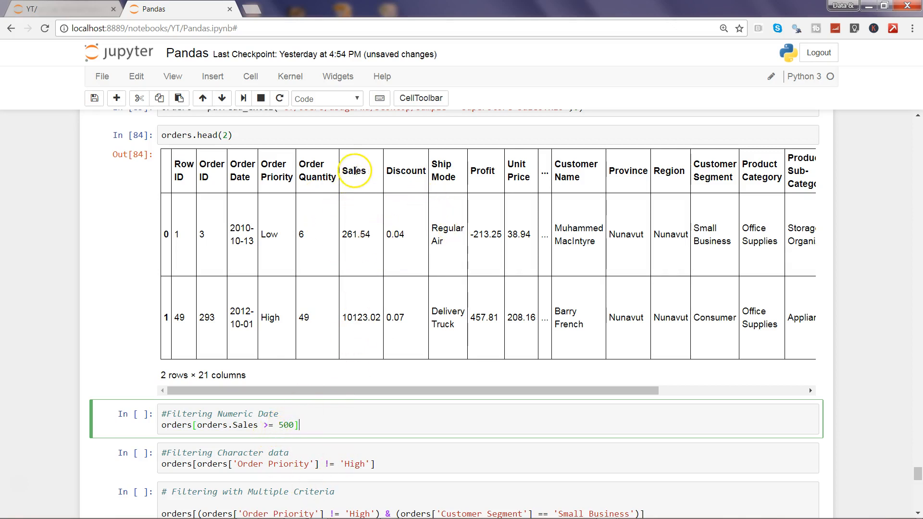
double_click(354, 234)
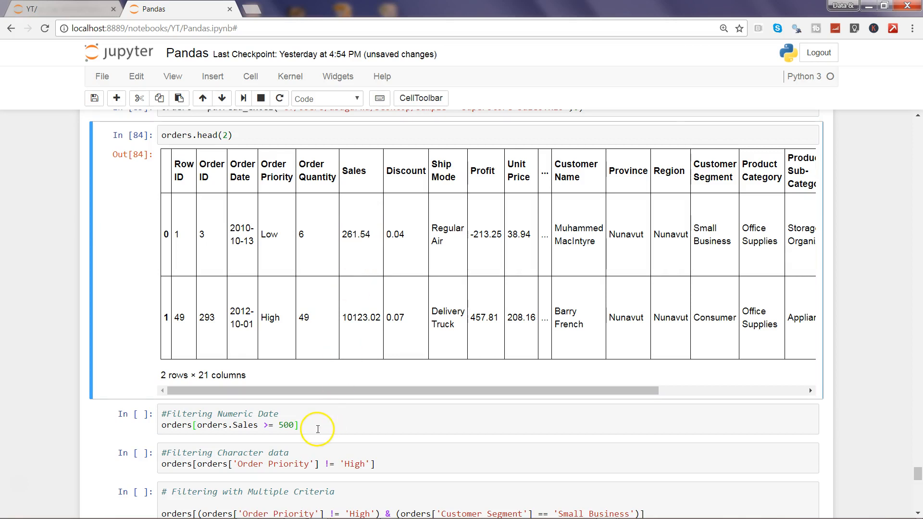
click(171, 425)
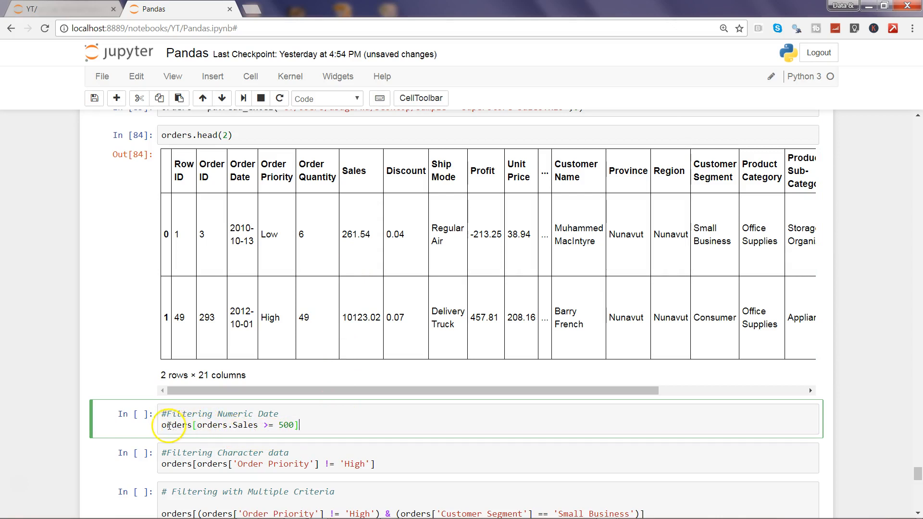
mouse_move(177, 164)
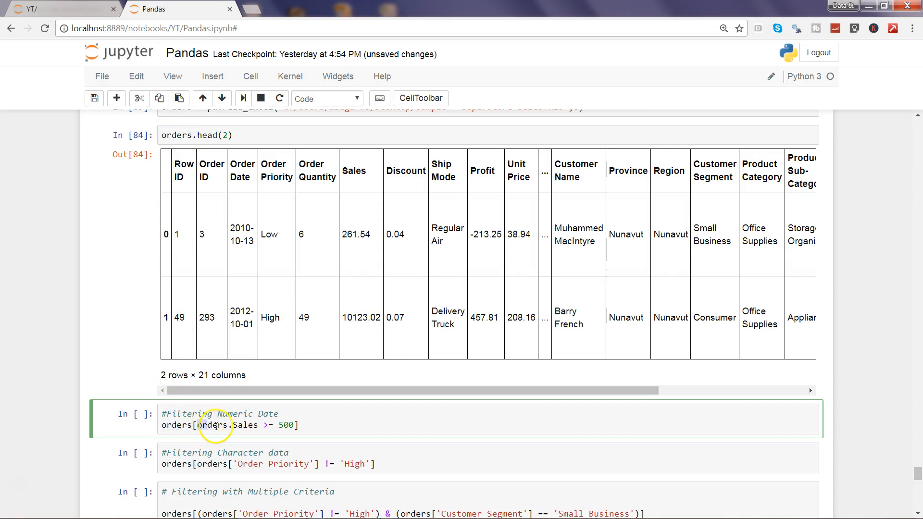
double_click(221, 425)
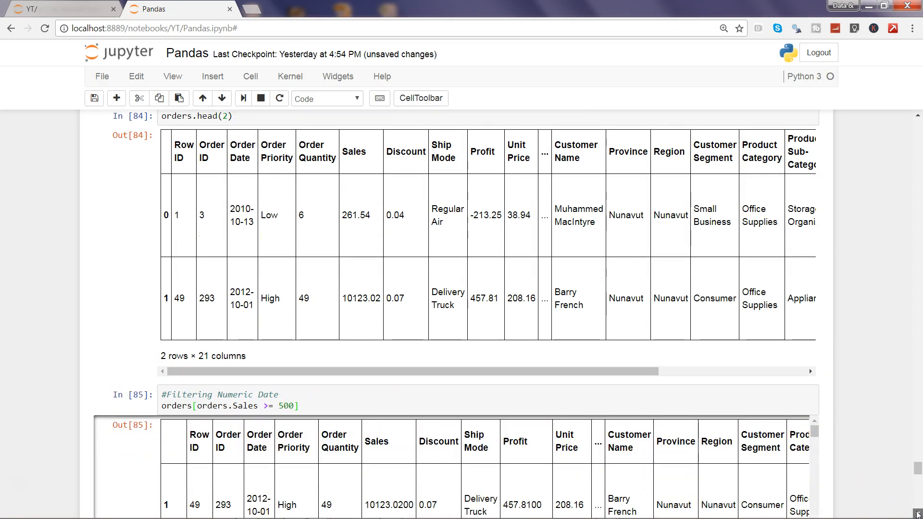
scroll(down, 3)
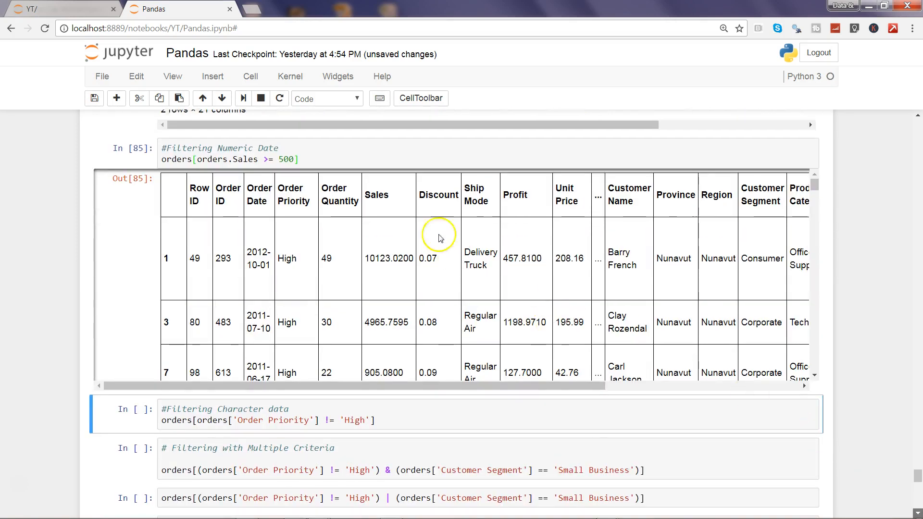
scroll(down, 3)
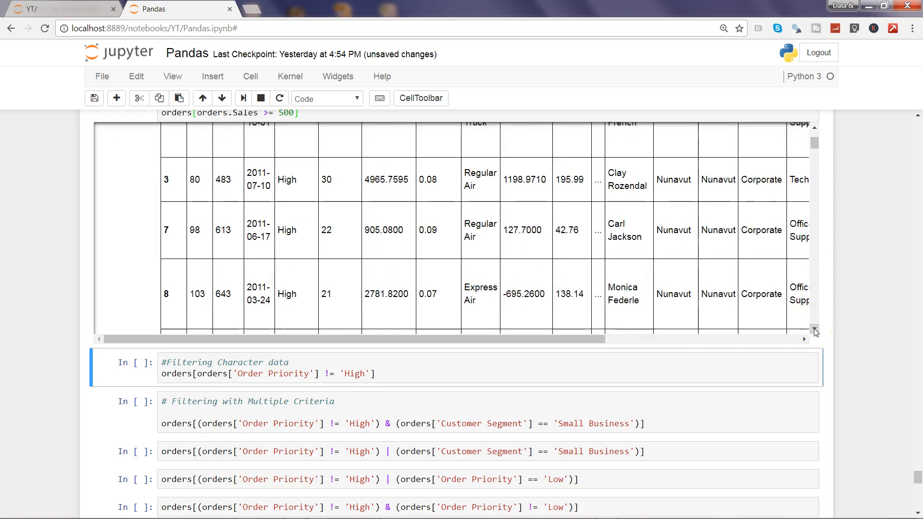
scroll(down, 3)
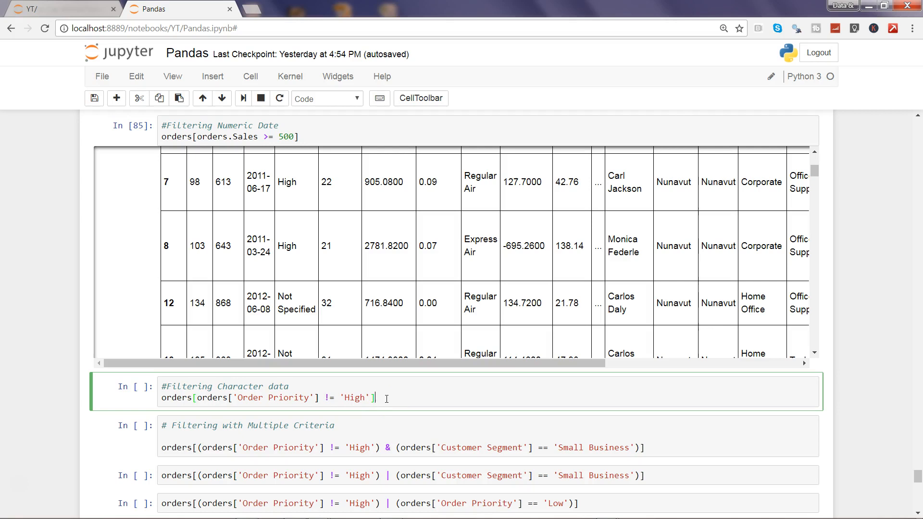
Step: Run the filter keeping orders whose Order Priority is not High
key(shift+enter)
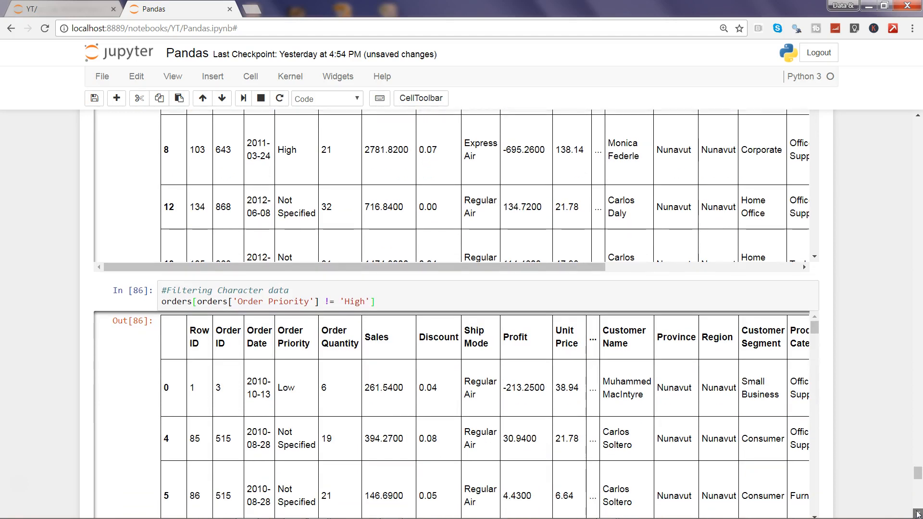
scroll(down, 3)
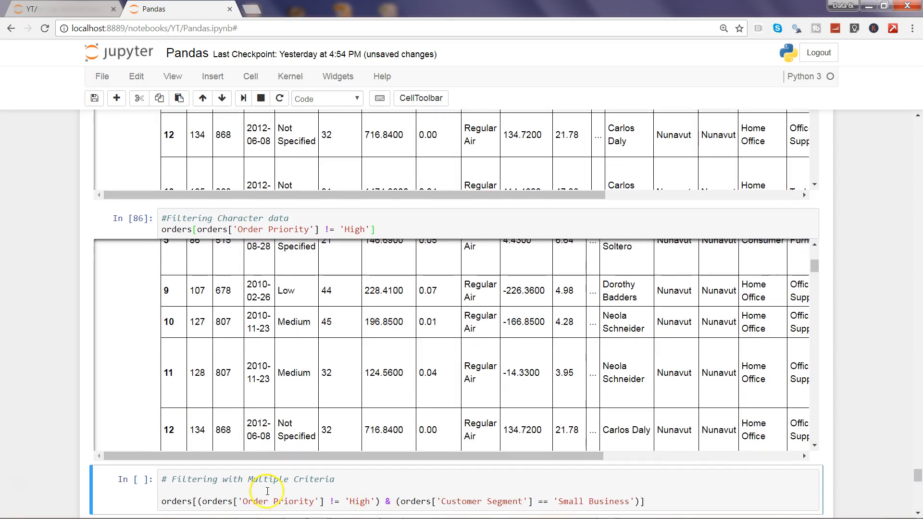
mouse_move(326, 478)
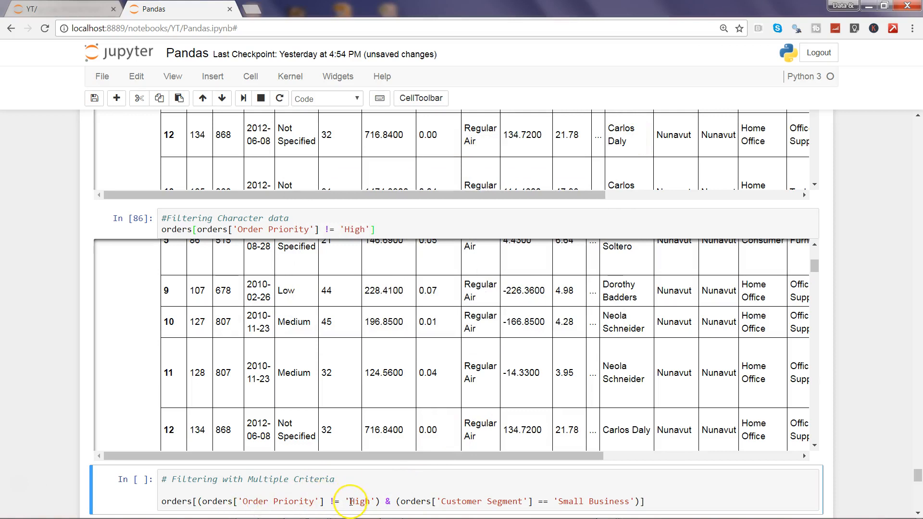
mouse_move(412, 501)
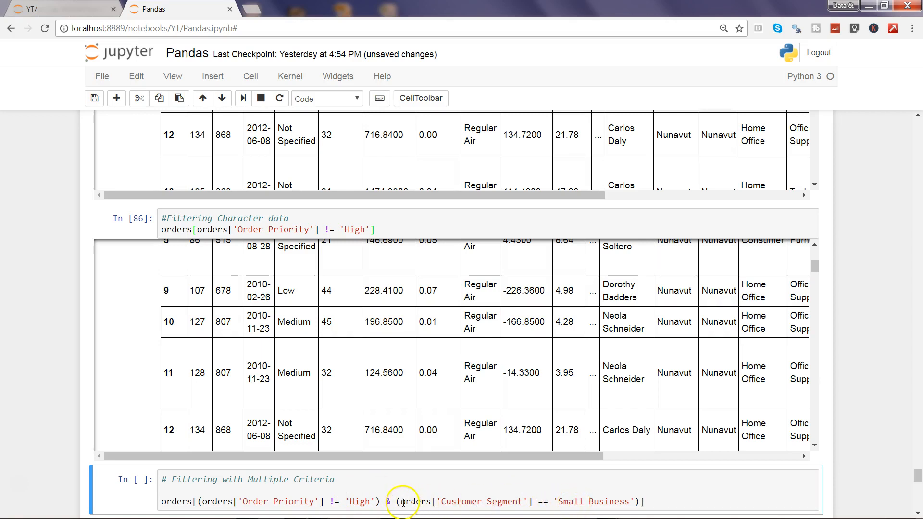
Step: Review the & filter combining priority not High with segment Small Business
click(392, 501)
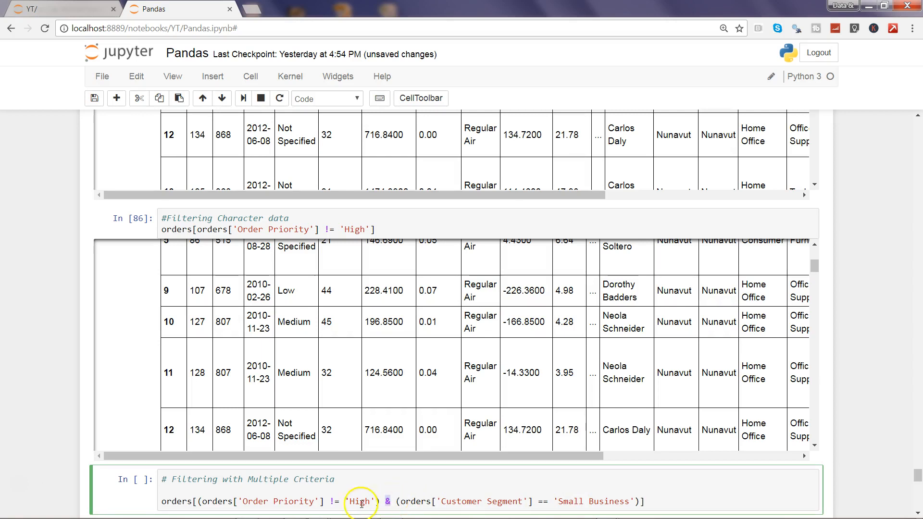
click(358, 502)
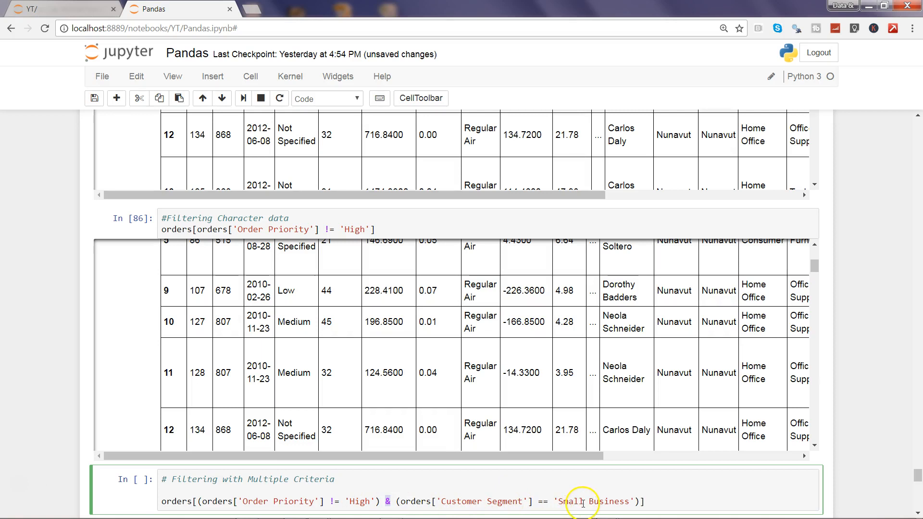
mouse_move(371, 501)
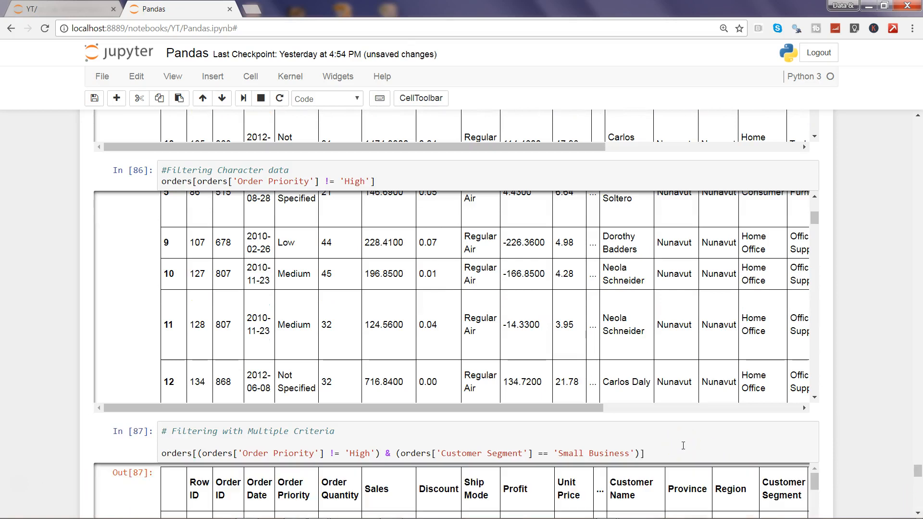
mouse_move(914, 510)
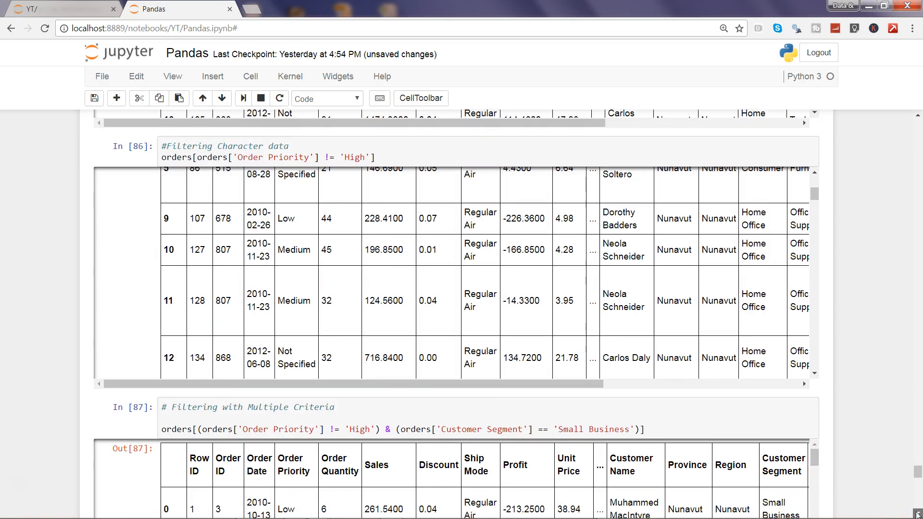
scroll(down, 3)
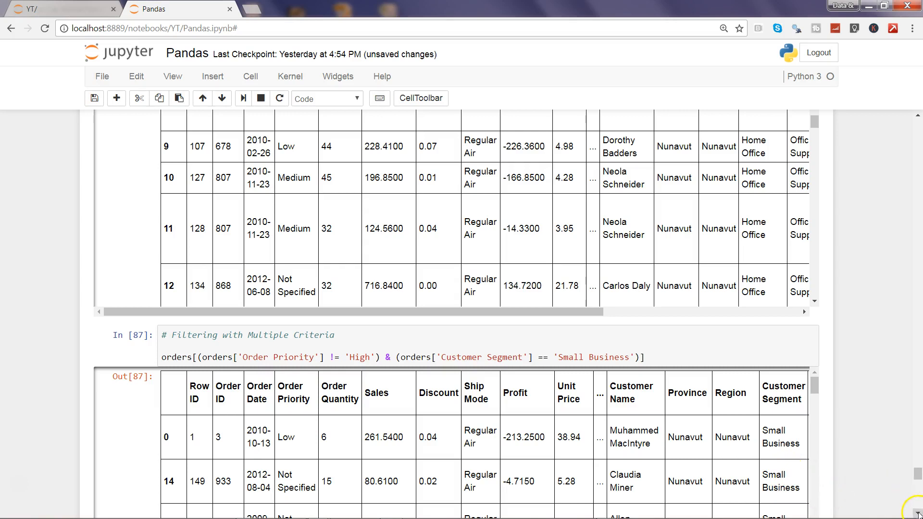
scroll(down, 3)
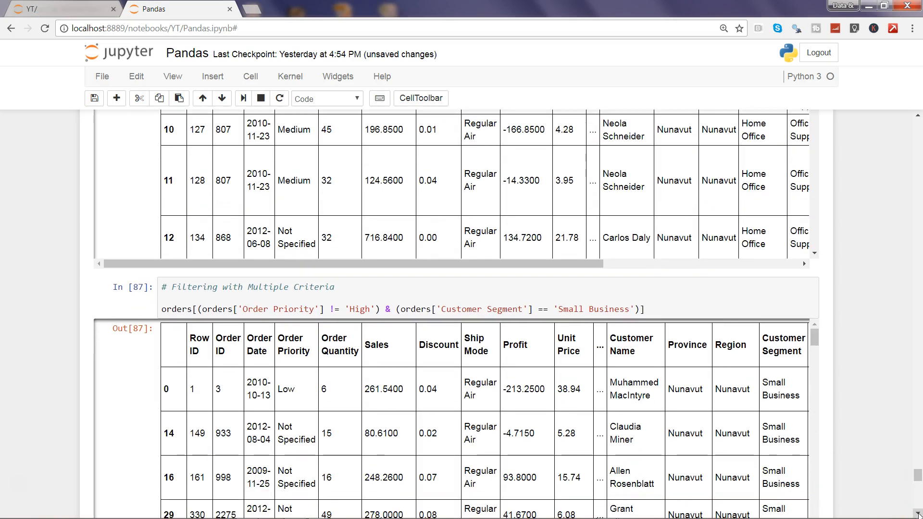
scroll(down, 3)
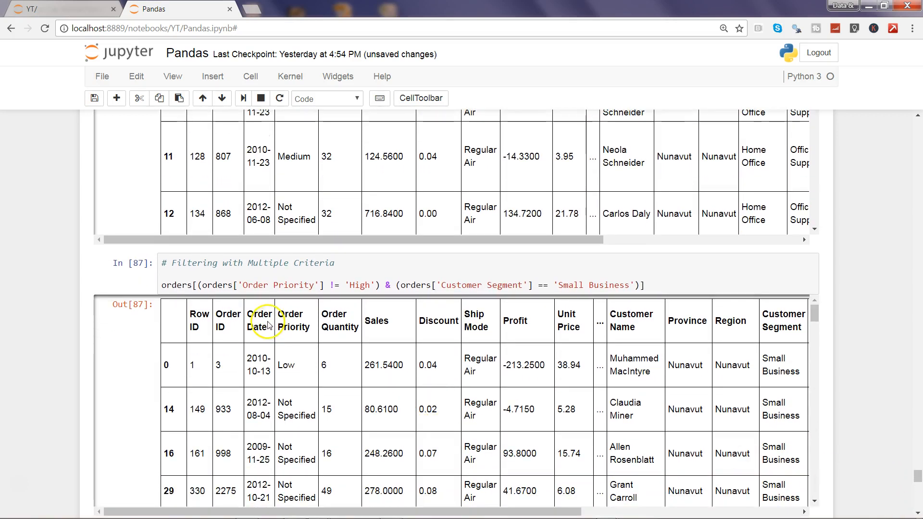
mouse_move(299, 378)
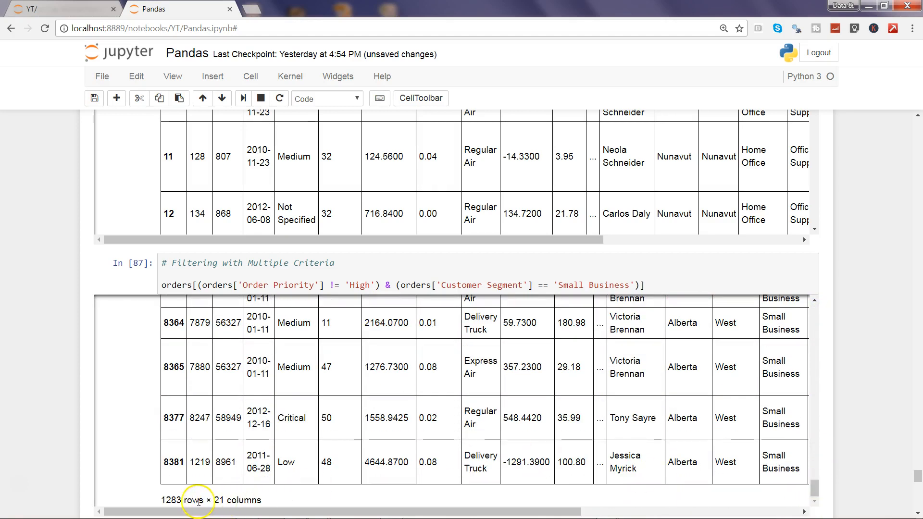
double_click(173, 500)
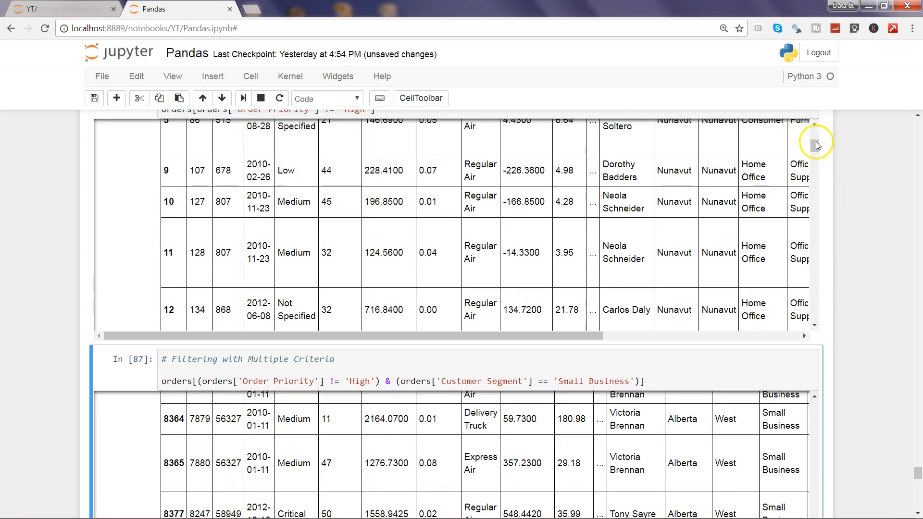
scroll(down, 3)
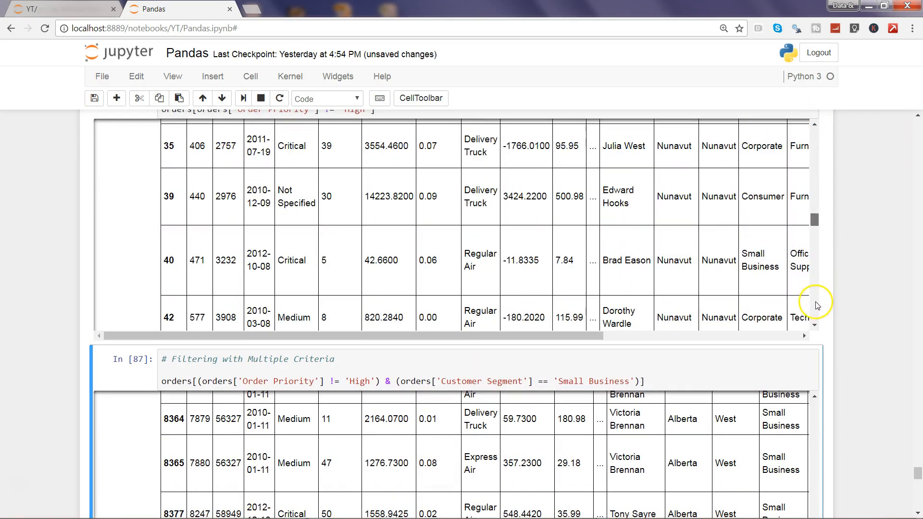
scroll(down, 3)
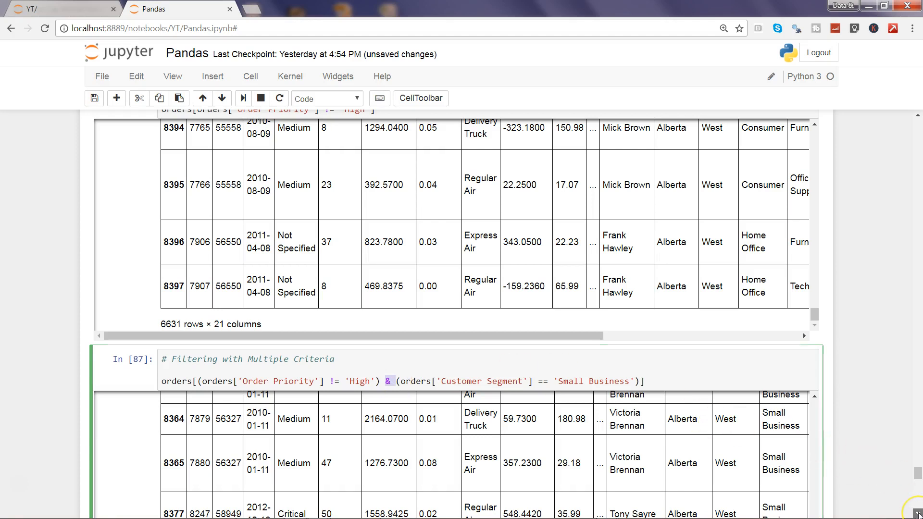
scroll(down, 3)
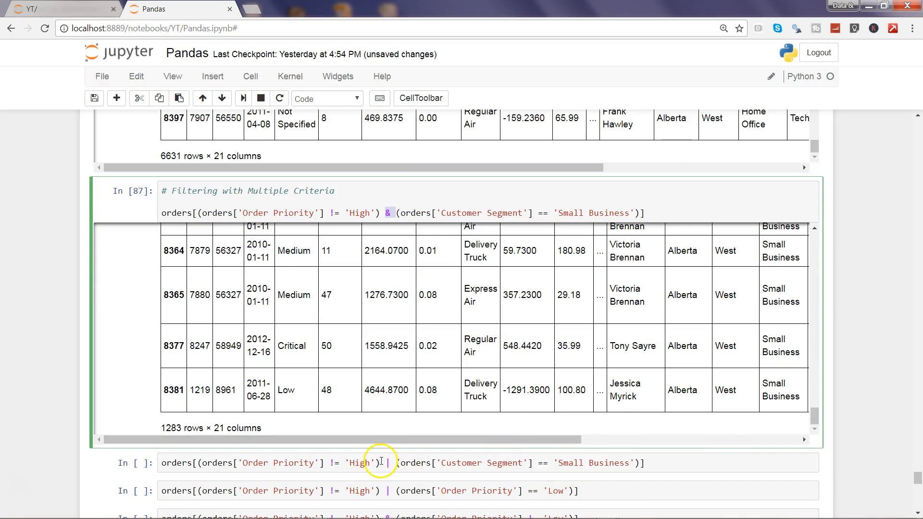
Step: Run the | filter for priority not High or segment Small Business and review its rows
click(389, 463)
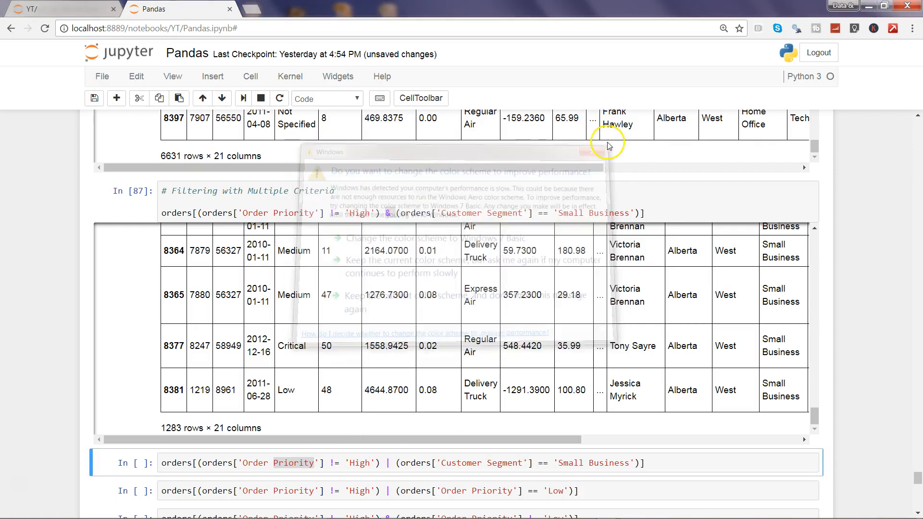
click(588, 150)
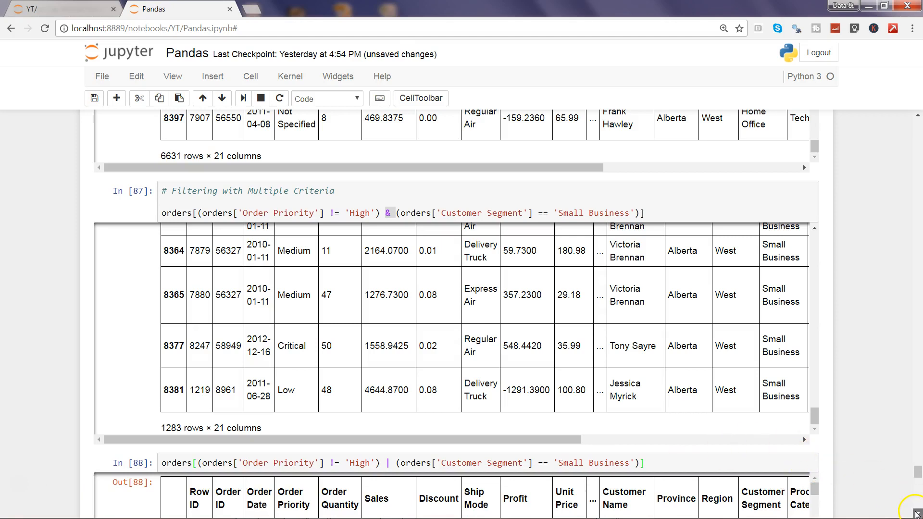
scroll(down, 3)
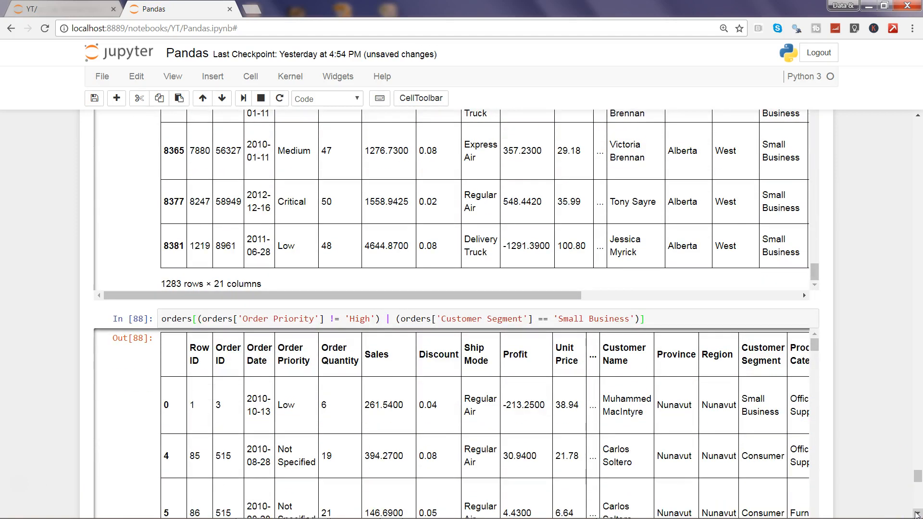
scroll(down, 3)
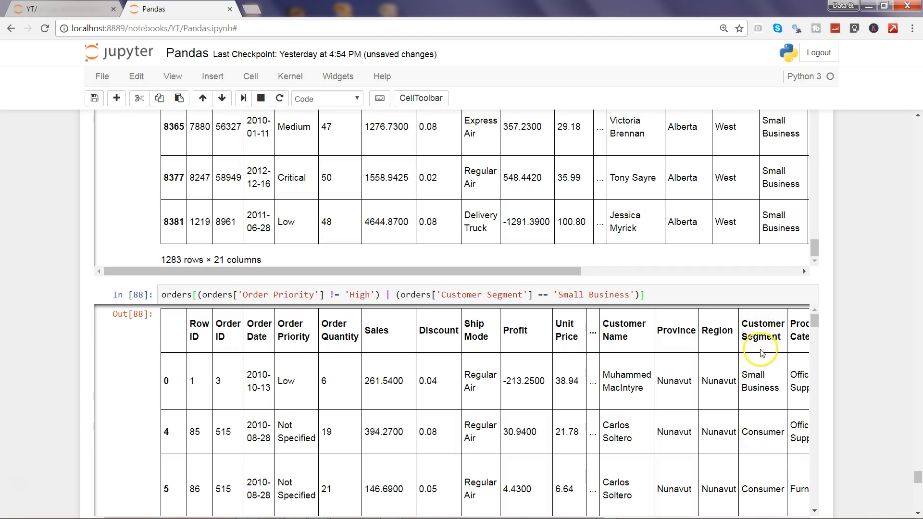
mouse_move(635, 431)
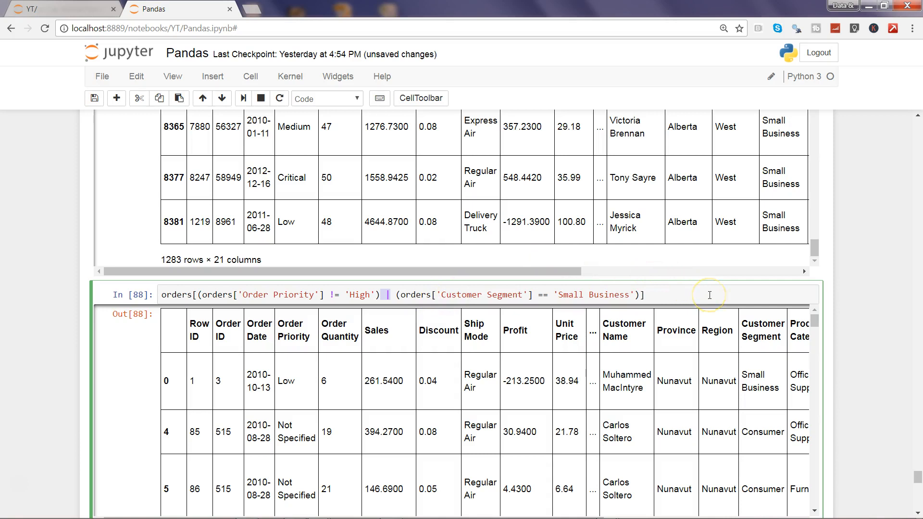
mouse_move(394, 288)
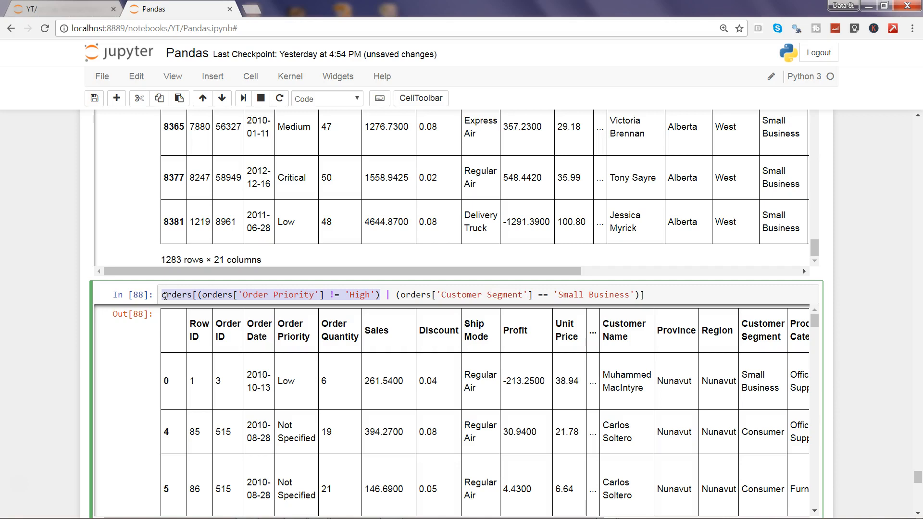
mouse_move(266, 254)
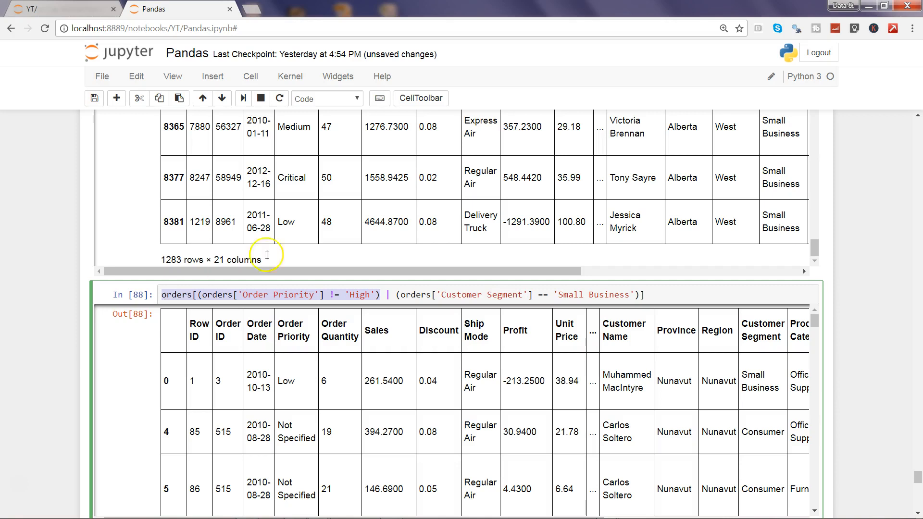
mouse_move(918, 506)
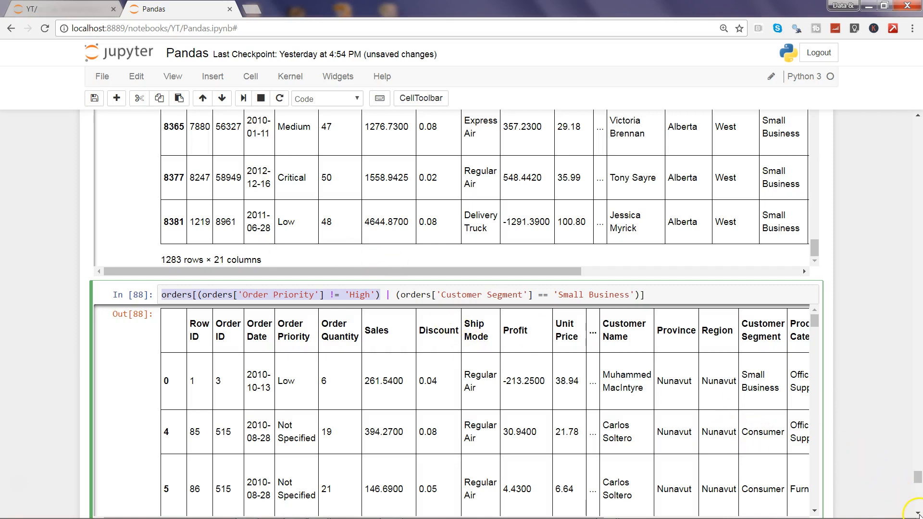
scroll(down, 3)
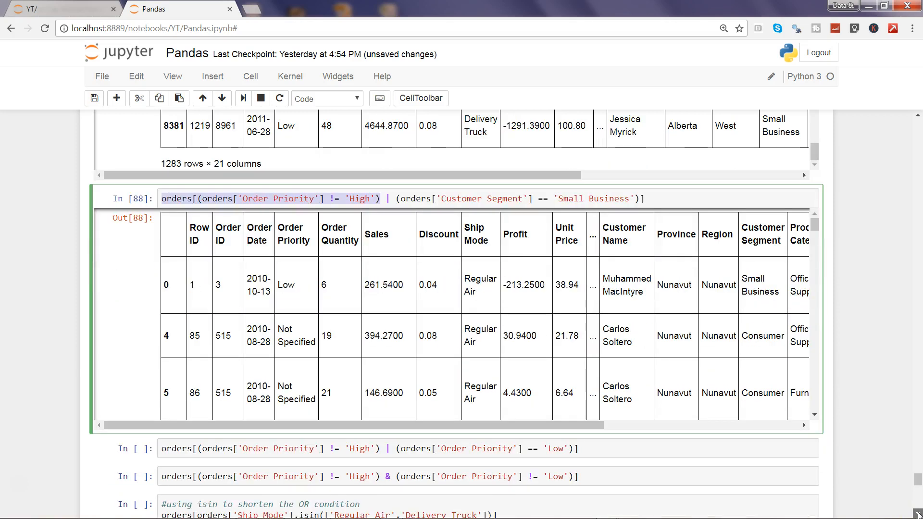
scroll(down, 3)
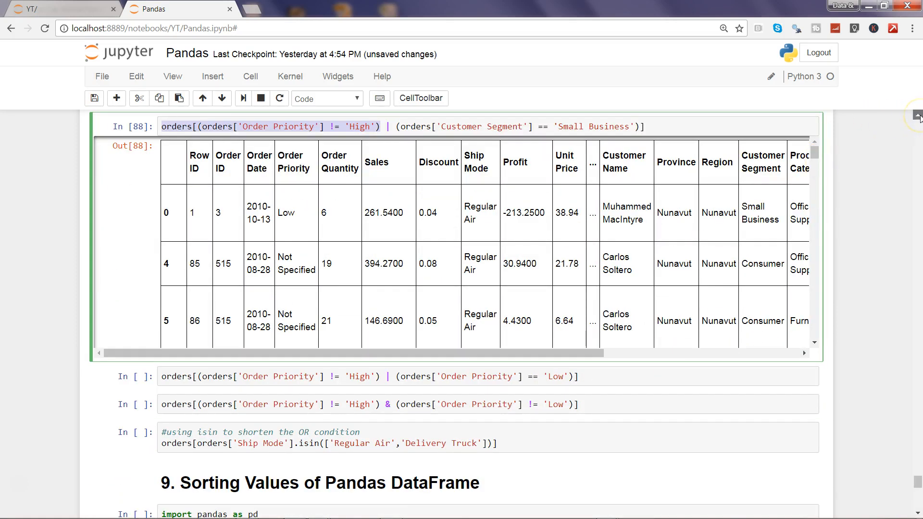
Step: Review the != 'High' & != 'Low' priority filter output and move to the isin cell
scroll(down, 3)
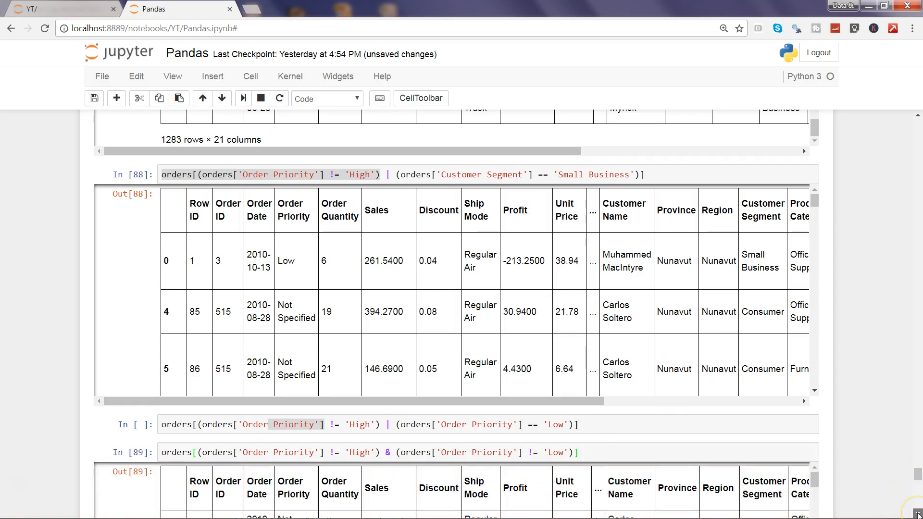
scroll(down, 3)
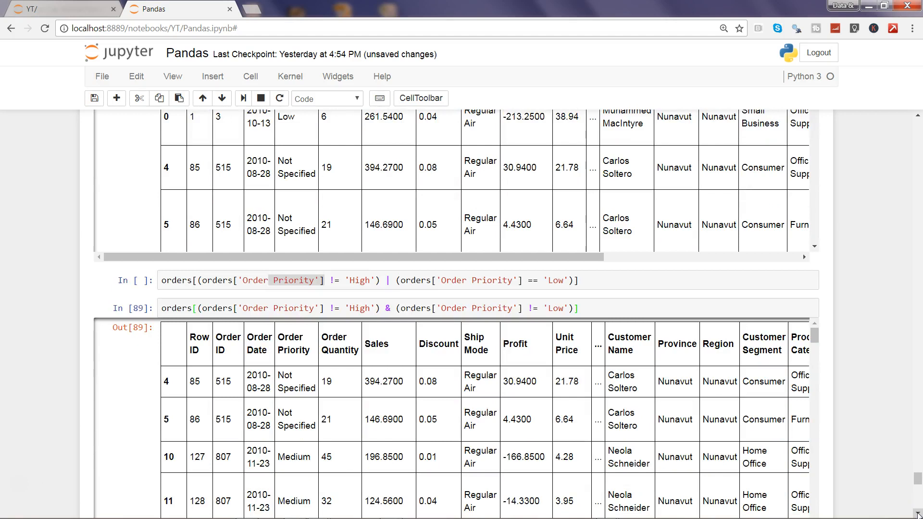
scroll(down, 3)
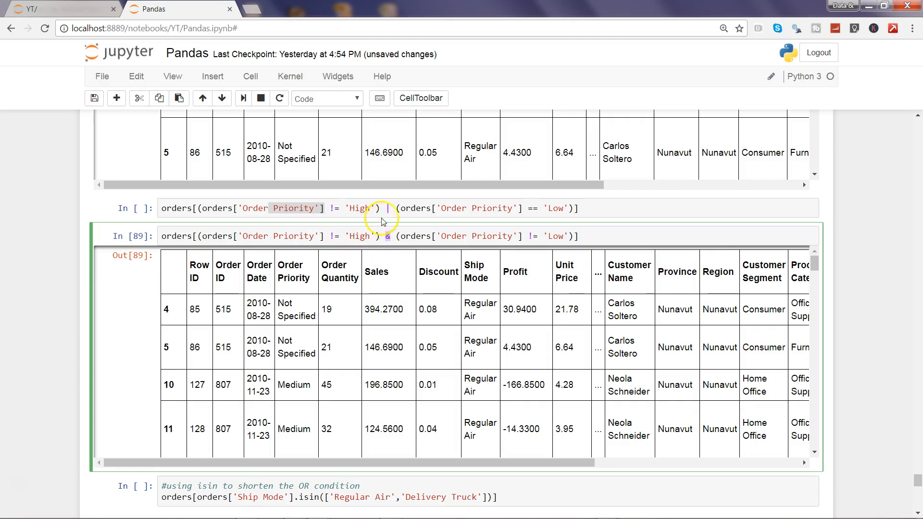
click(388, 208)
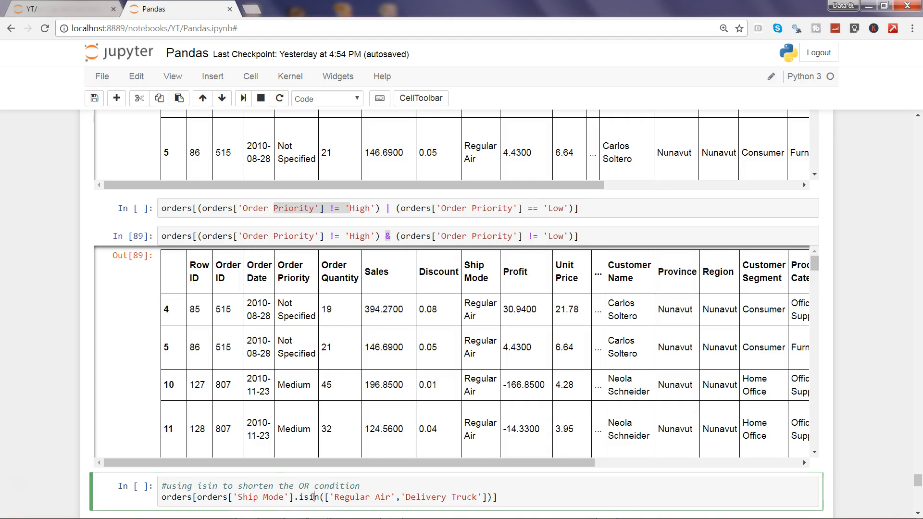
Step: Run the Ship Mode isin(['Regular Air', 'Delivery Truck']) filter and review the matching rows
double_click(253, 486)
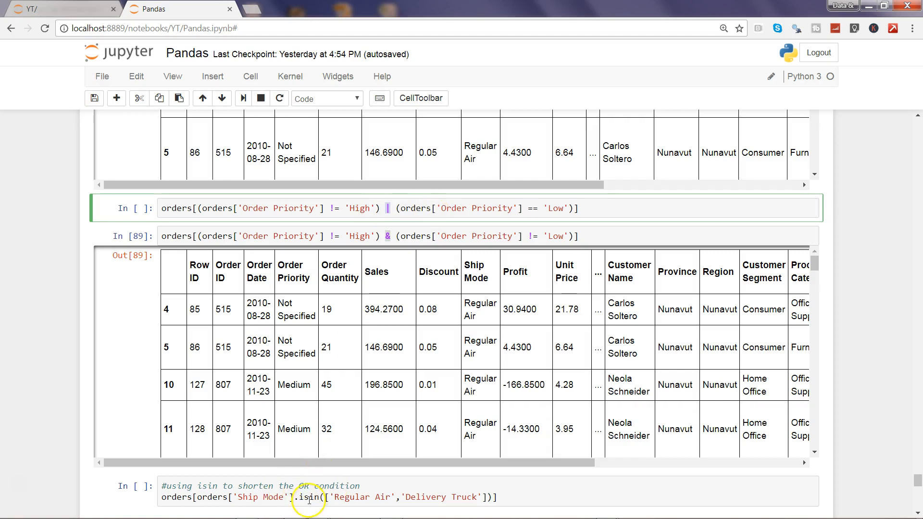
click(308, 497)
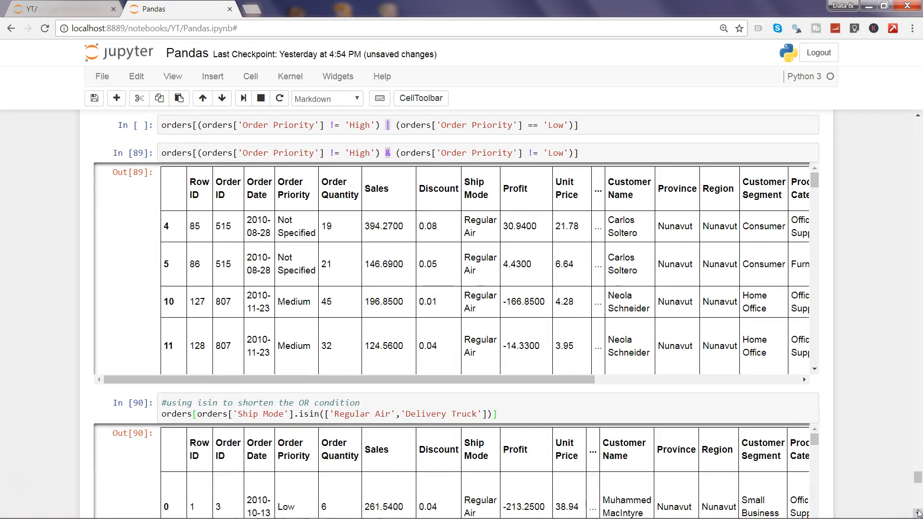
scroll(down, 3)
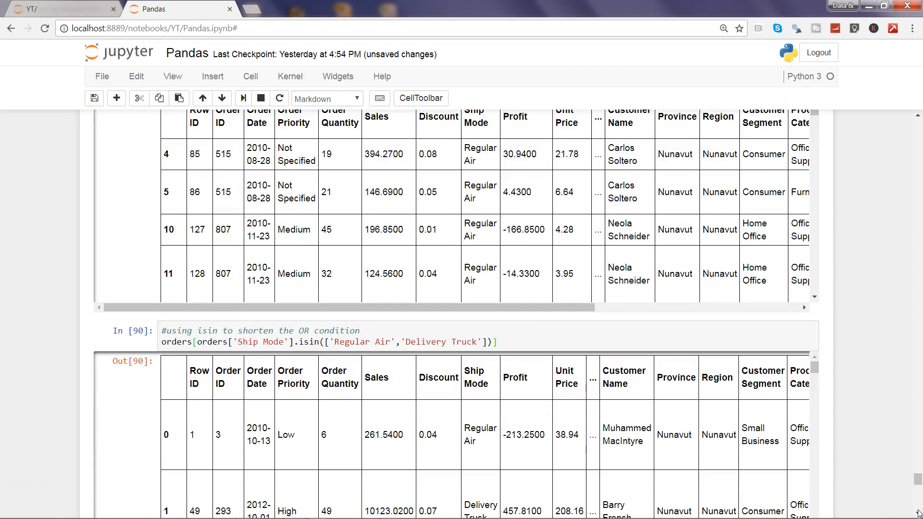
scroll(down, 3)
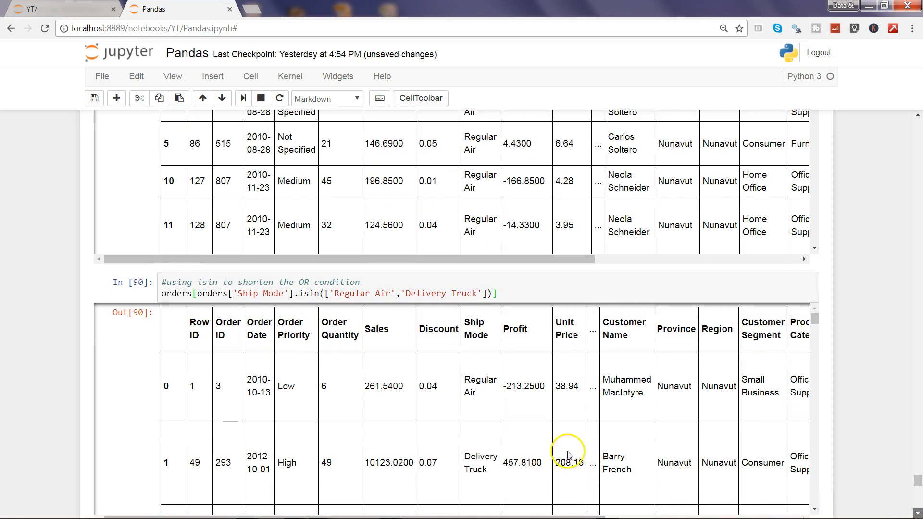
scroll(down, 3)
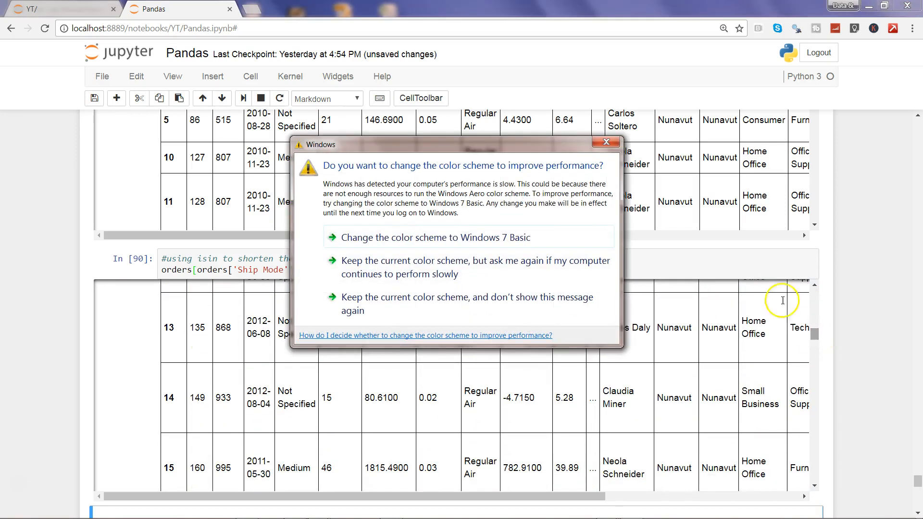
click(605, 142)
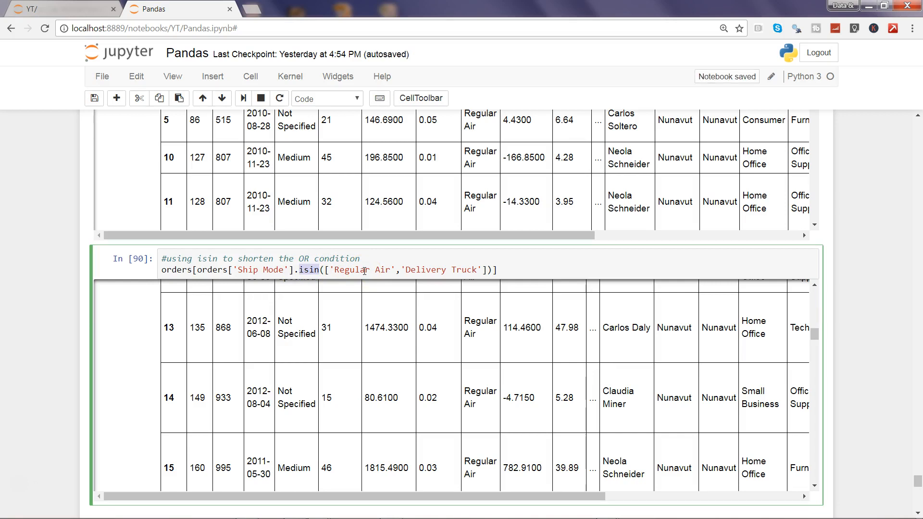
click(418, 270)
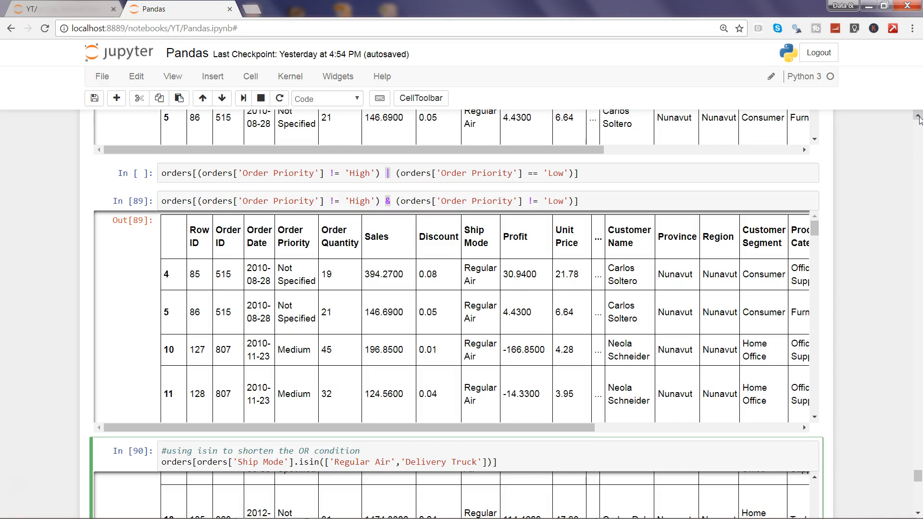
click(418, 462)
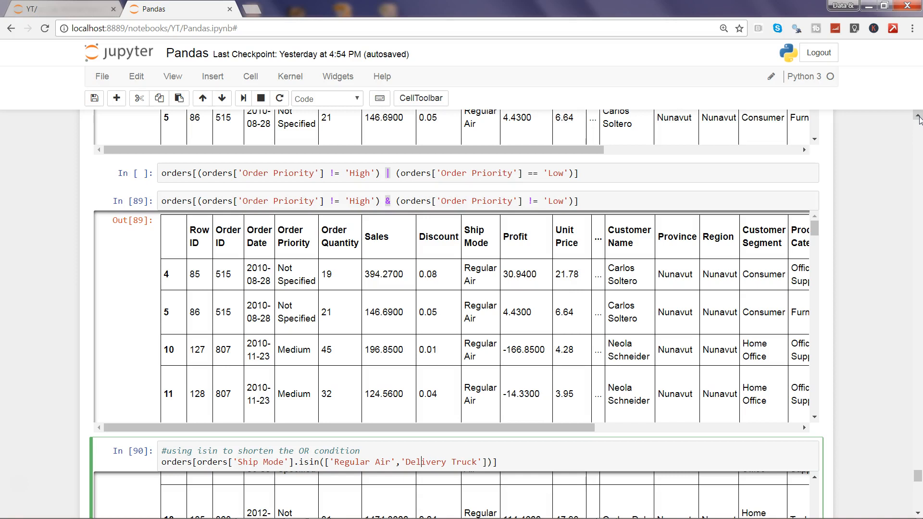